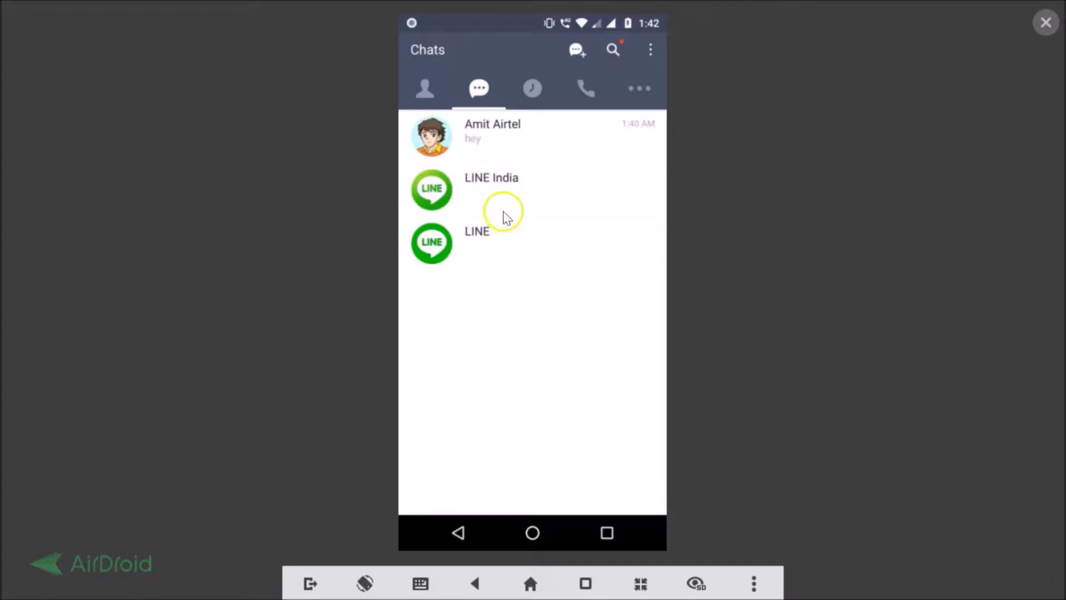
{"action": "mouse_move", "coordinate": [494, 159]}
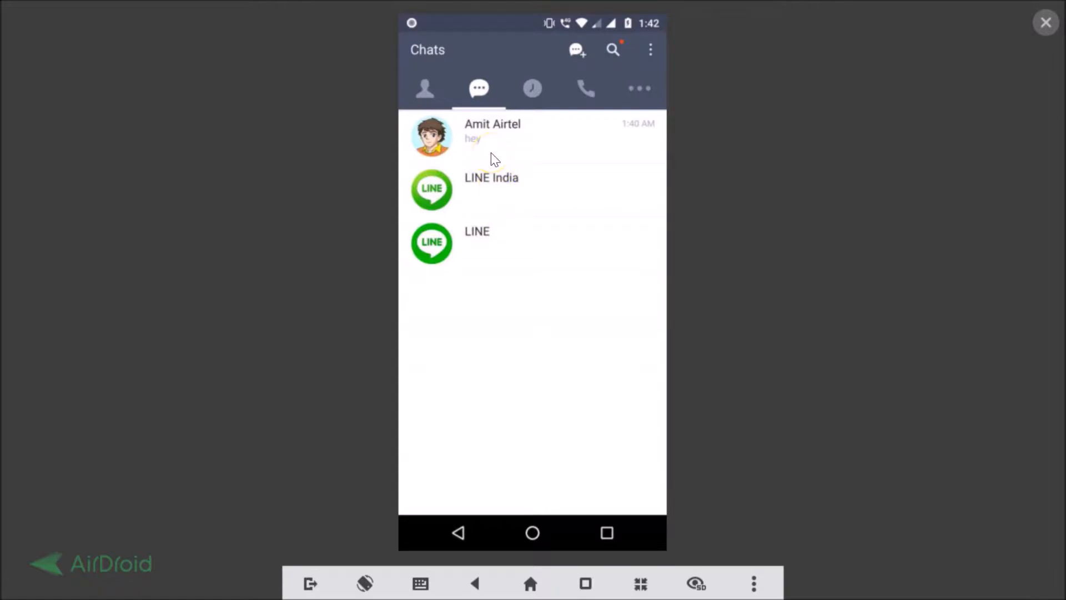
Reach LINE's Settings screen via the More tab's gear icon.
{"action": "left_click", "coordinate": [492, 134]}
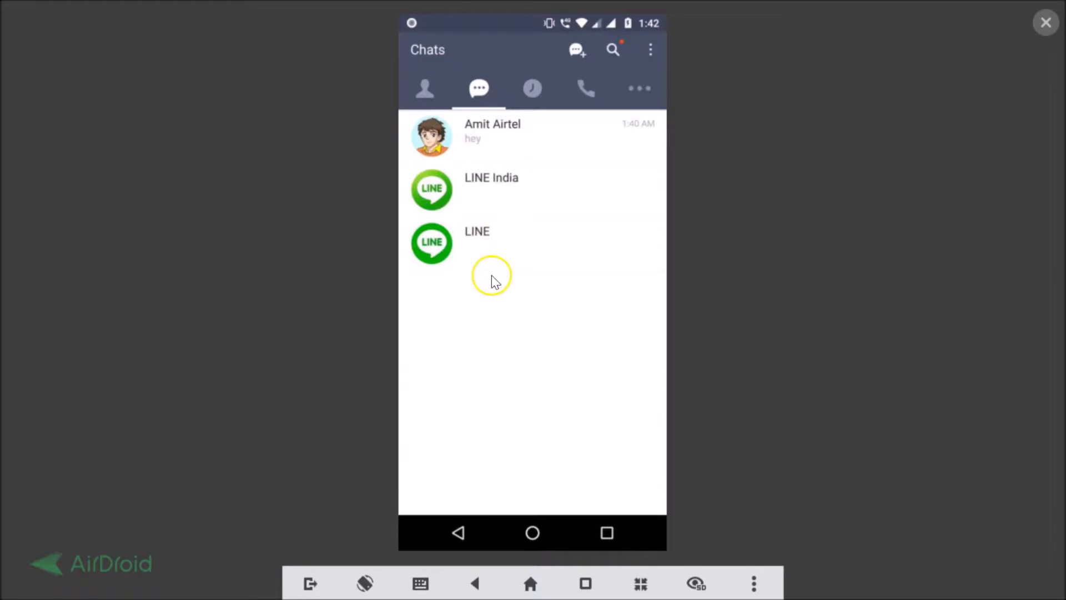
{"action": "mouse_move", "coordinate": [598, 136]}
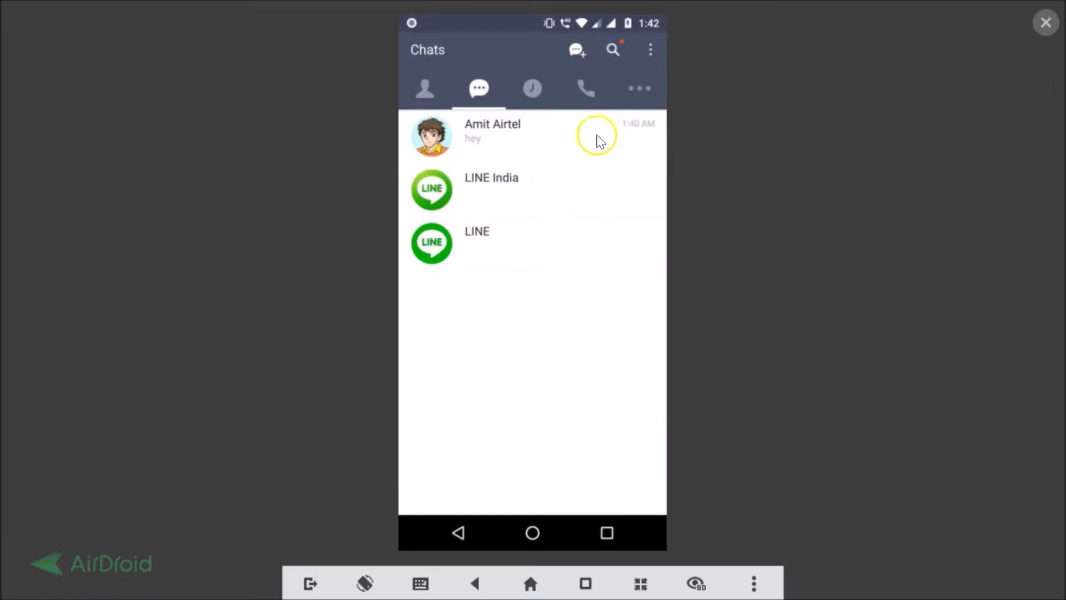
{"action": "mouse_move", "coordinate": [638, 89]}
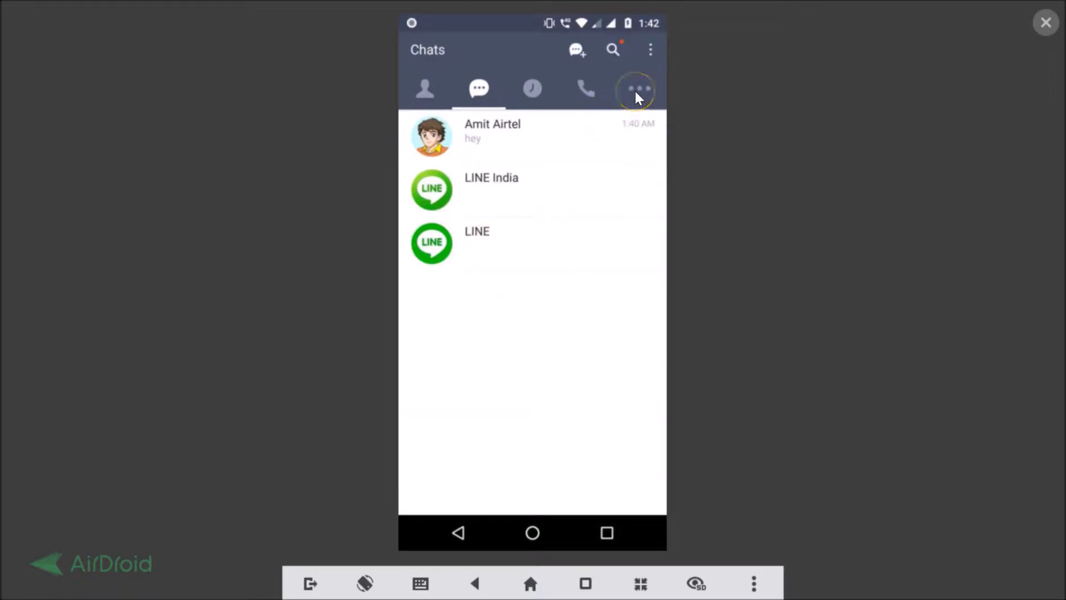
{"action": "left_click", "coordinate": [637, 89]}
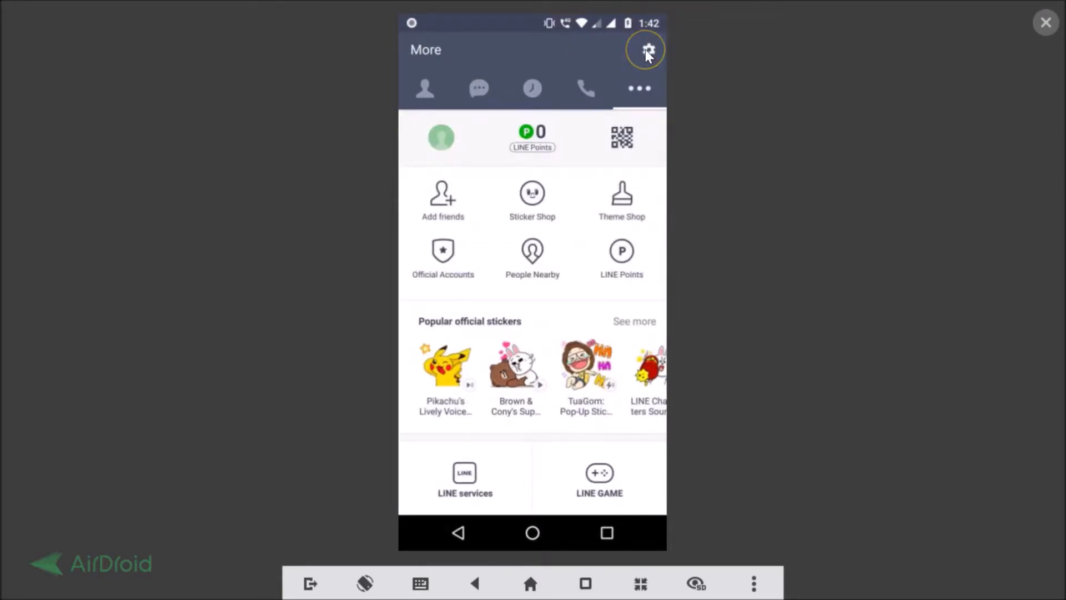
{"action": "left_click", "coordinate": [645, 50]}
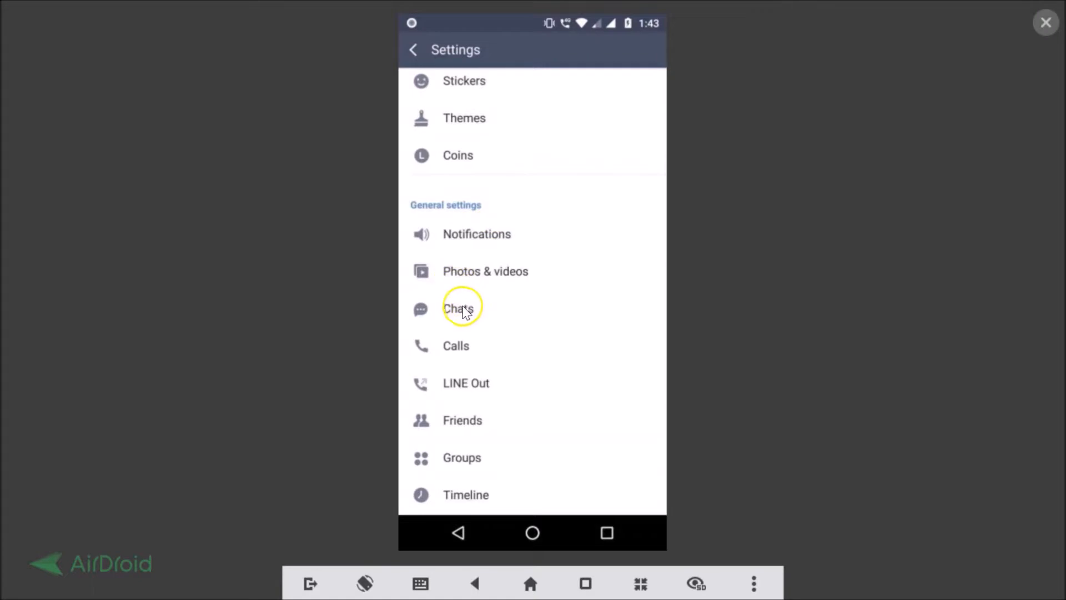
In Chats settings under History, choose Delete chat history to raise the warning.
{"action": "left_click", "coordinate": [459, 309]}
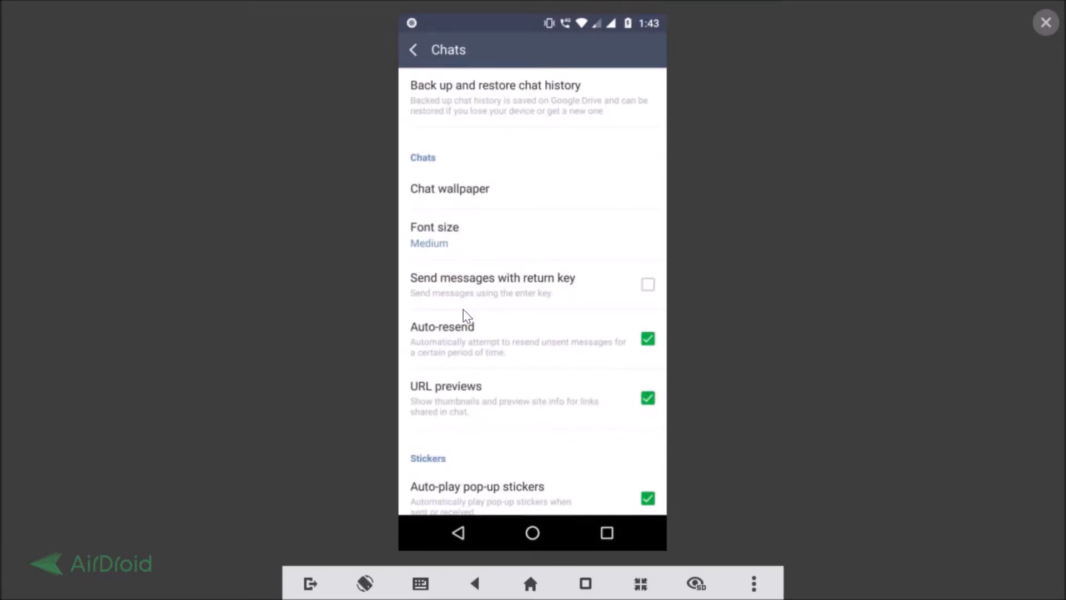
{"action": "scroll", "scroll_direction": "down", "scroll_amount": 3}
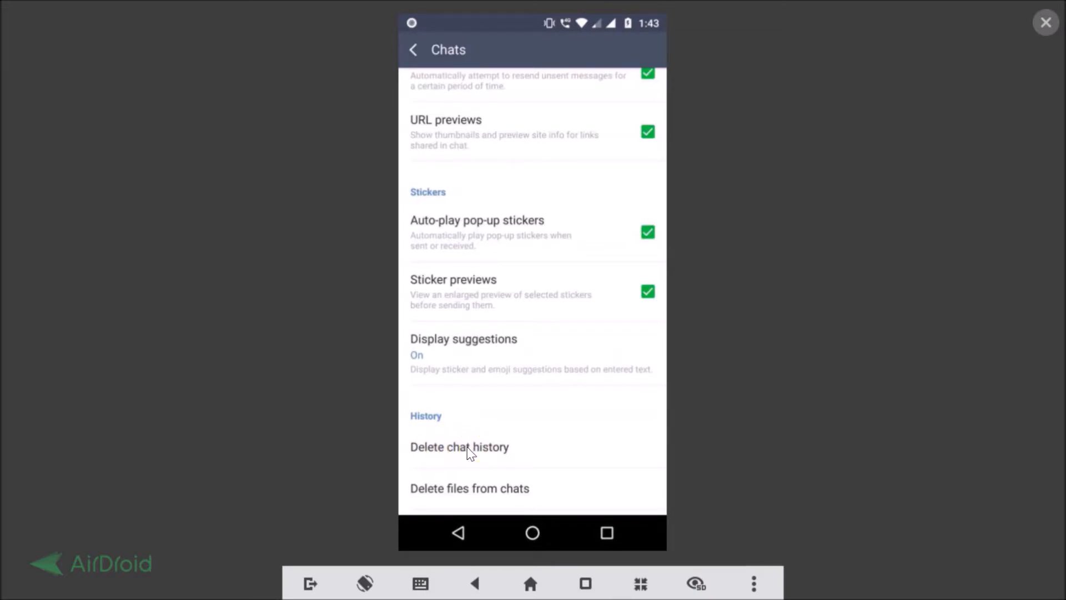
{"action": "left_click", "coordinate": [459, 446]}
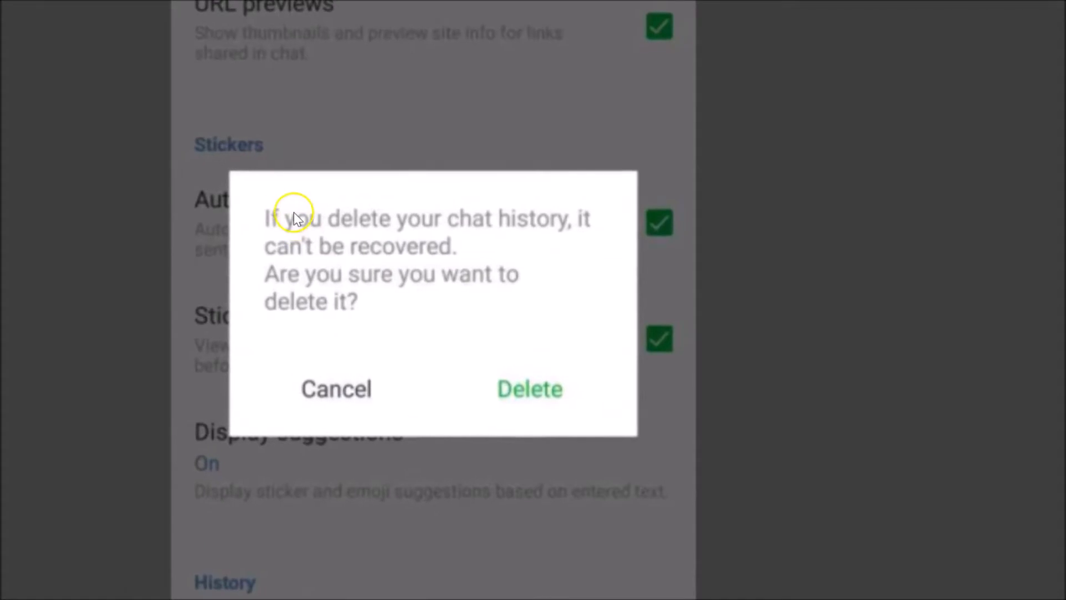
{"action": "mouse_move", "coordinate": [385, 234]}
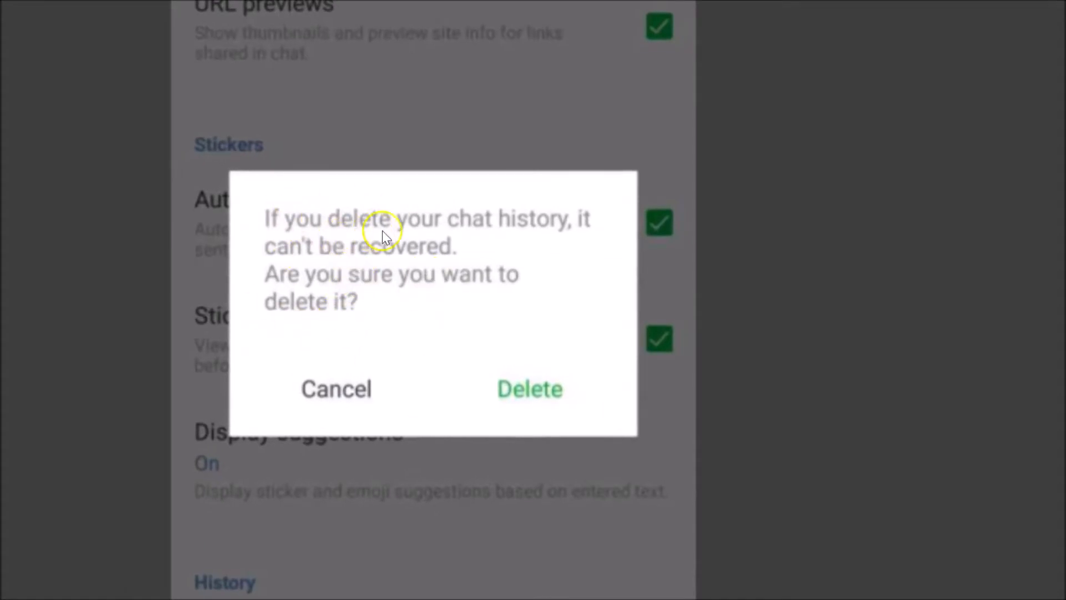
{"action": "mouse_move", "coordinate": [395, 271]}
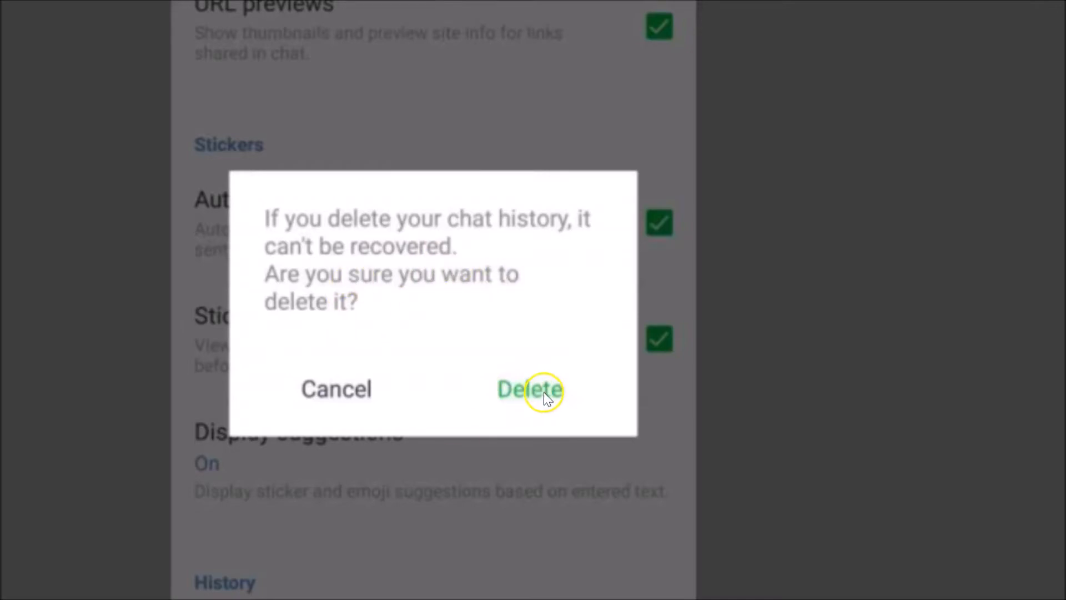
Confirm Delete in the warning so the entire chat history is permanently removed.
{"action": "left_click", "coordinate": [530, 389]}
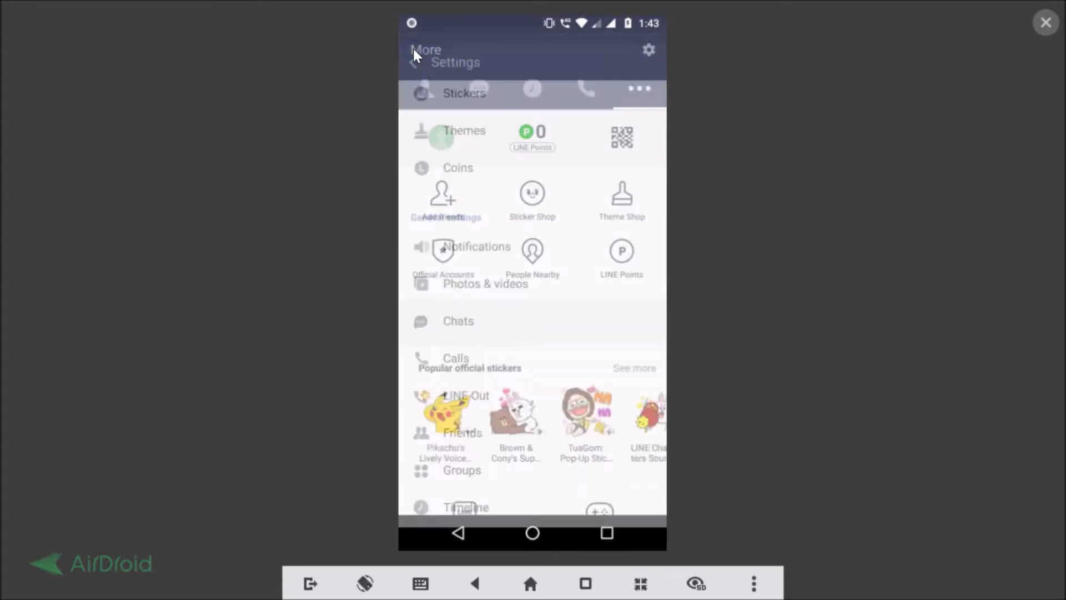
Check the Amit Airtel conversation shows no messages, then return to the chats list.
{"action": "left_click", "coordinate": [476, 88]}
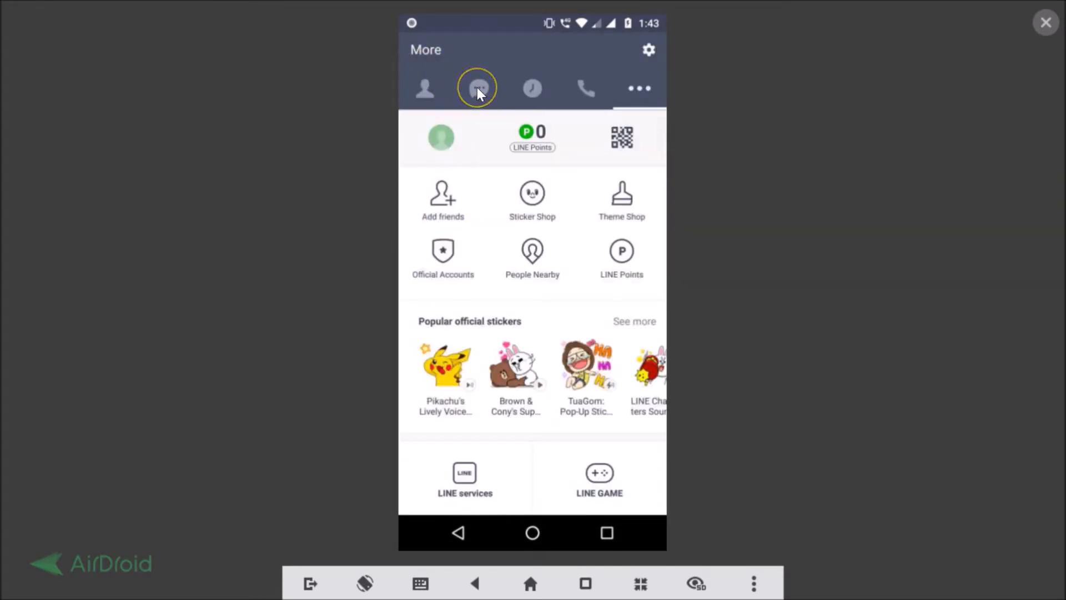
{"action": "left_click", "coordinate": [479, 88]}
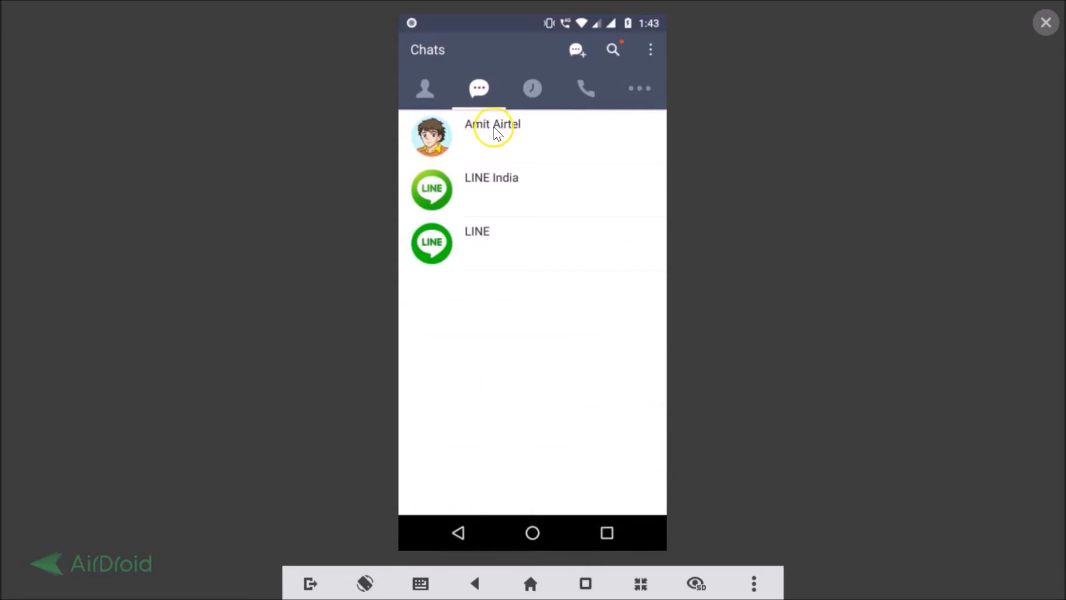
{"action": "left_click", "coordinate": [492, 135]}
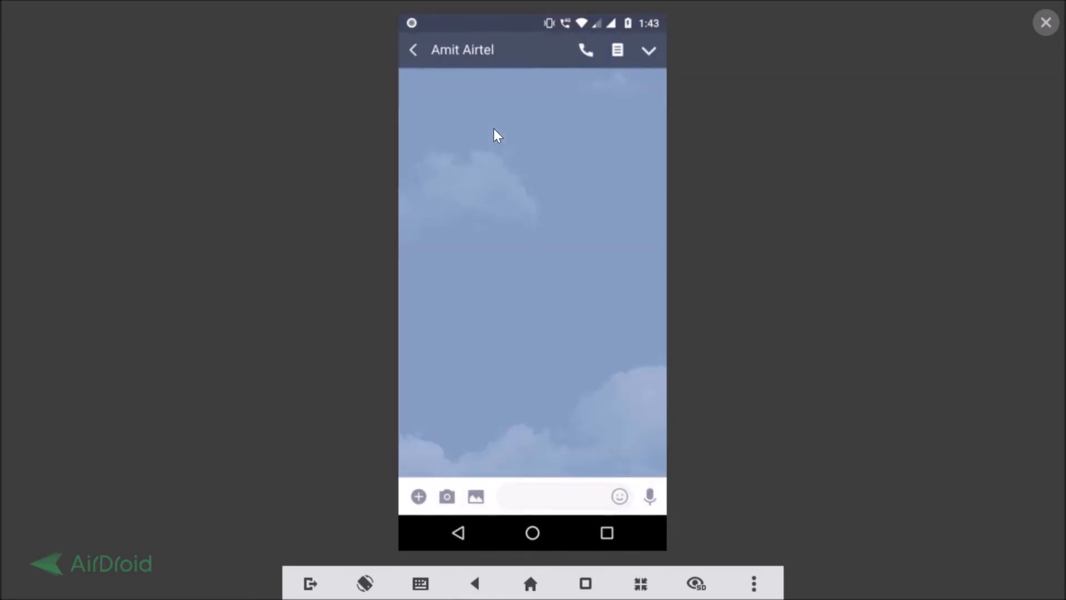
{"action": "left_click", "coordinate": [412, 50]}
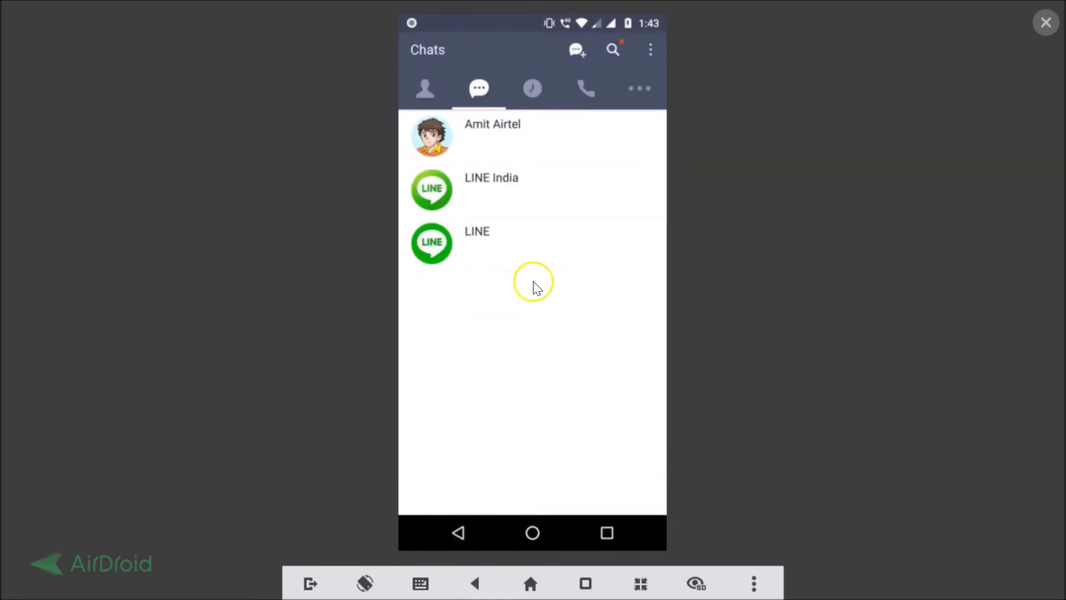